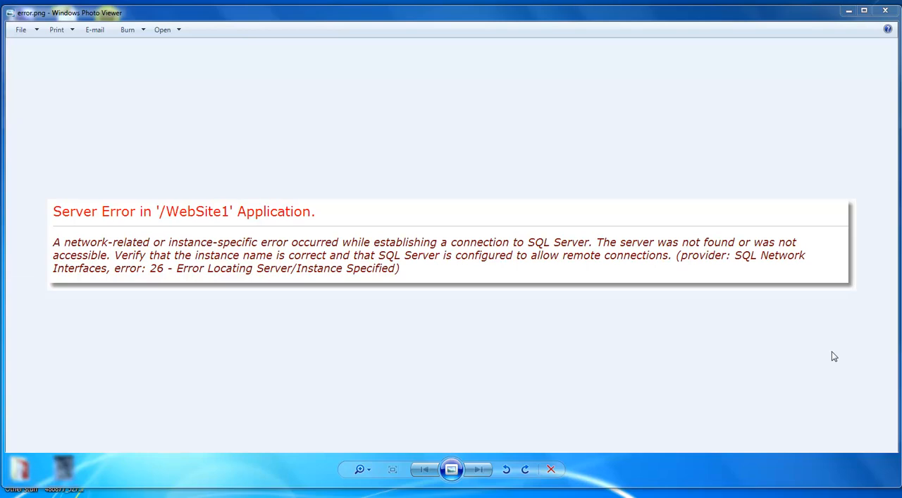
pyautogui.moveTo(353, 284)
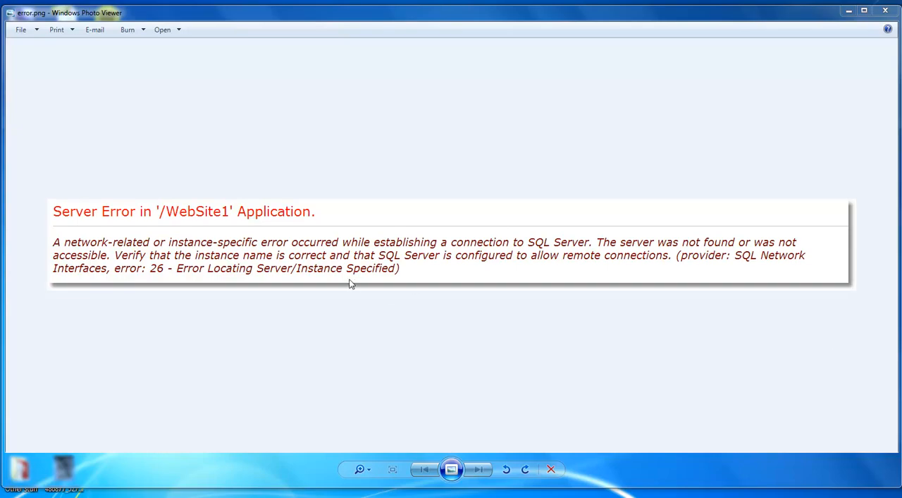
# Search the Start menu for 'firewall' and launch Windows Firewall with Advanced Security.
pyautogui.click(16, 482)
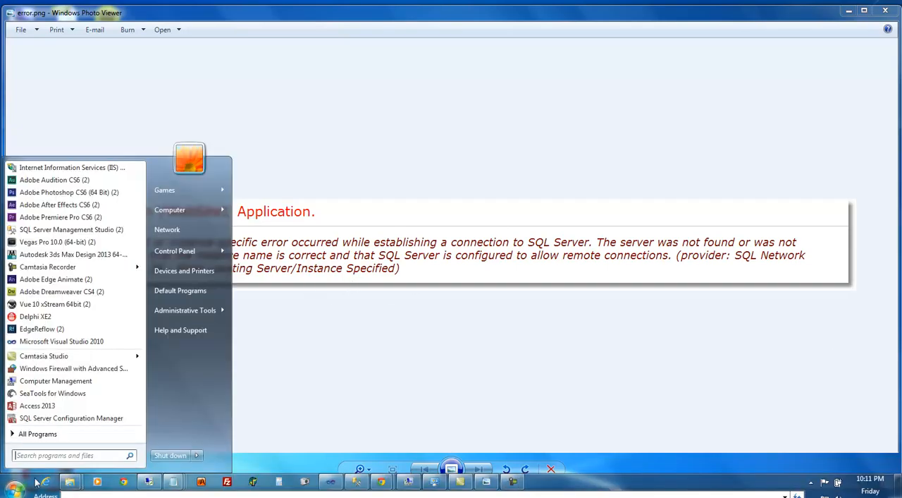
pyautogui.write('firewall')
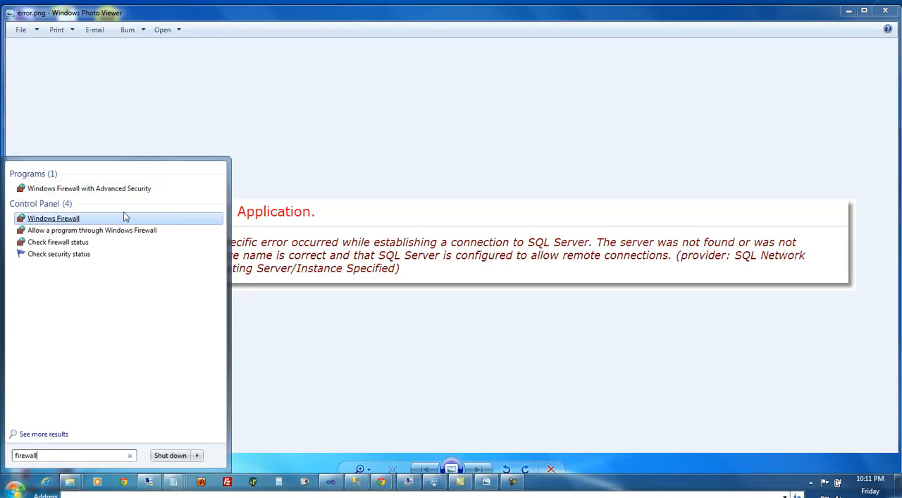
pyautogui.moveTo(90, 189)
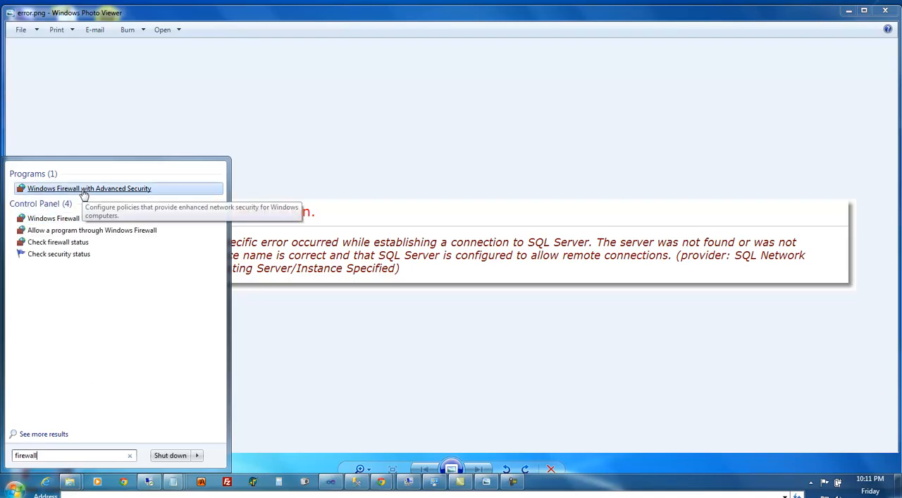
pyautogui.click(90, 189)
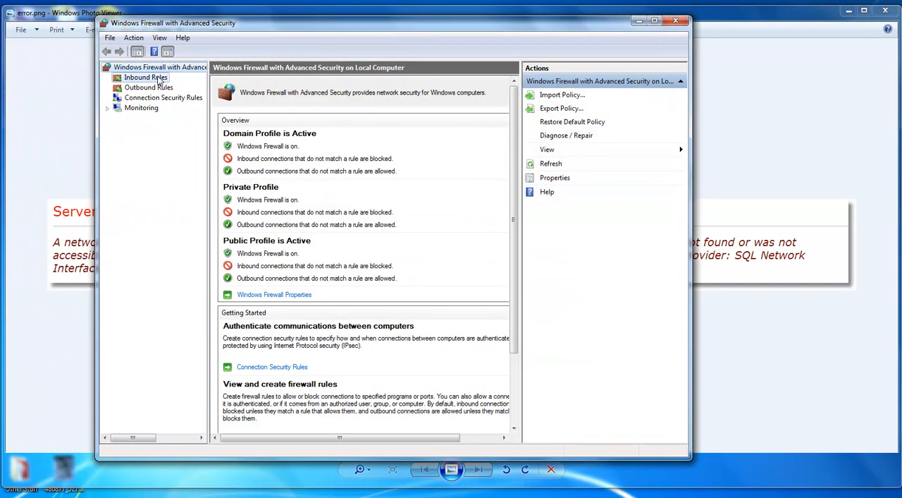
# Select Inbound Rules and begin a new inbound rule.
pyautogui.click(147, 77)
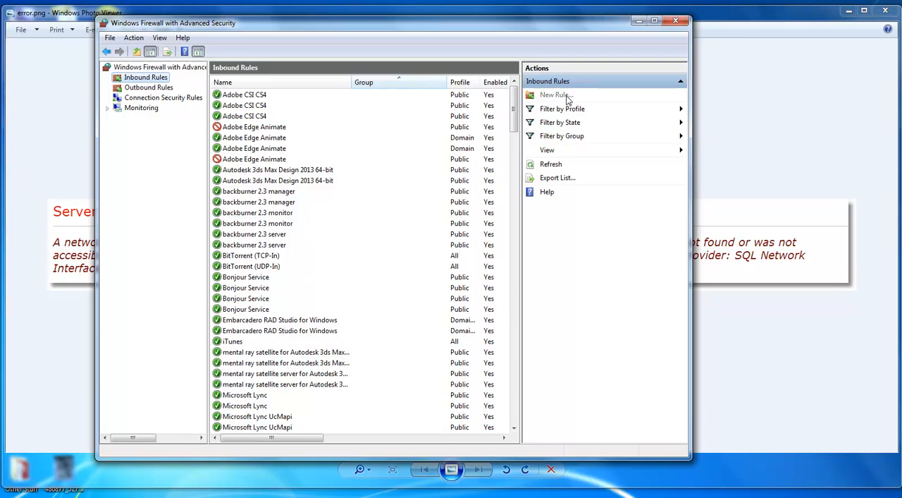
pyautogui.click(555, 94)
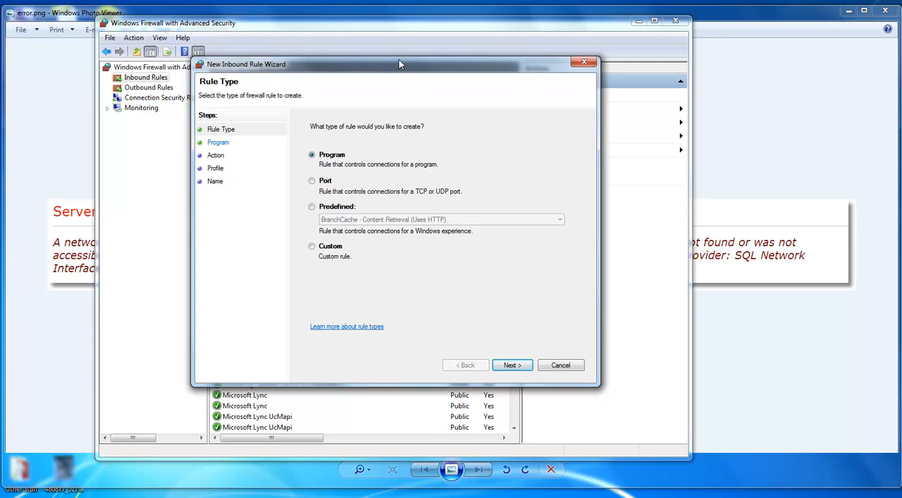
pyautogui.moveTo(403, 57)
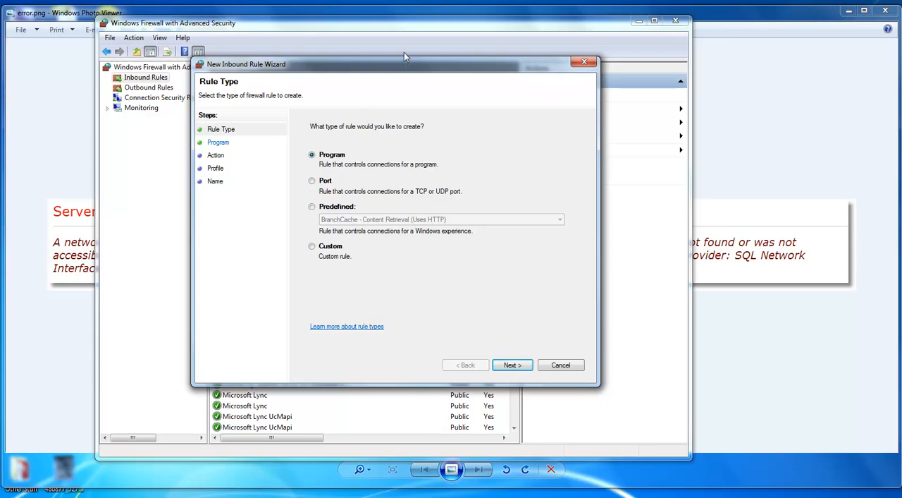
pyautogui.moveTo(265, 83)
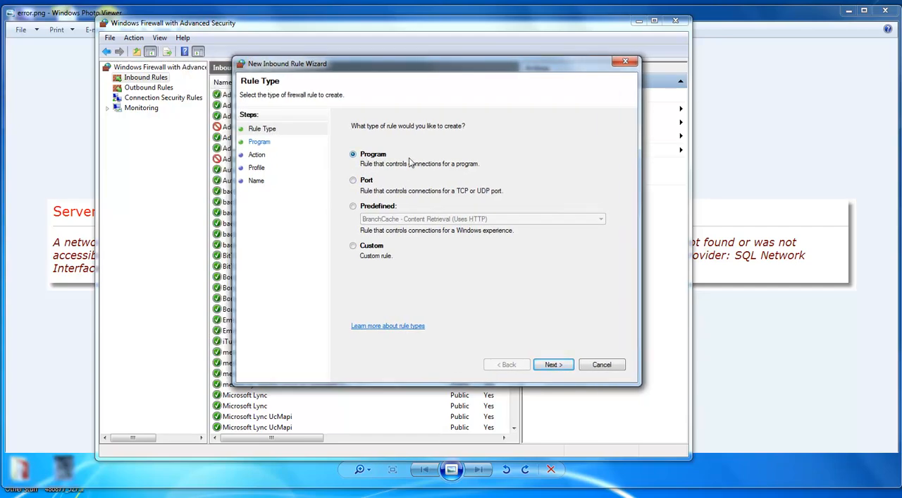
# Continue as a Program rule and browse for a specific program path.
pyautogui.click(553, 363)
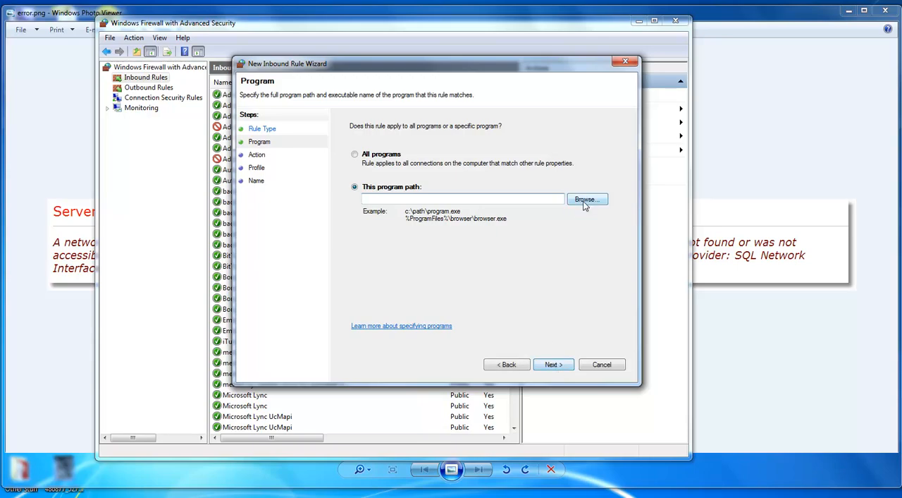
pyautogui.click(587, 199)
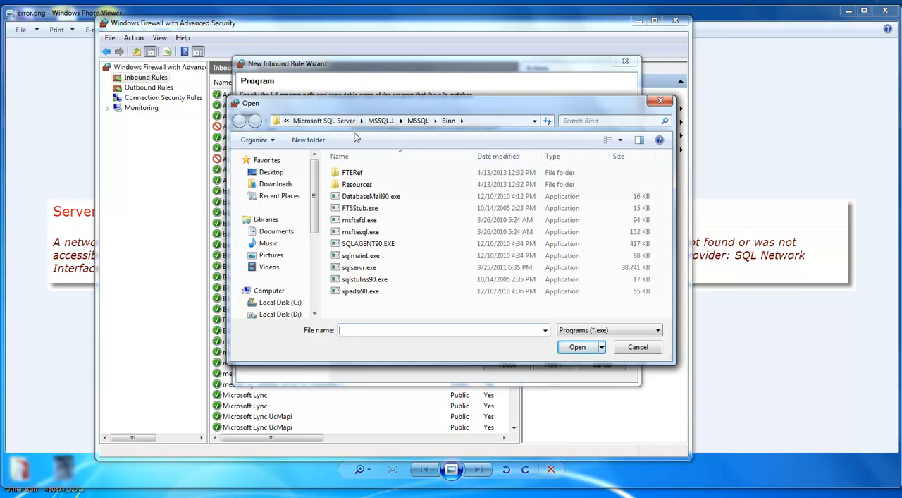
pyautogui.moveTo(381, 130)
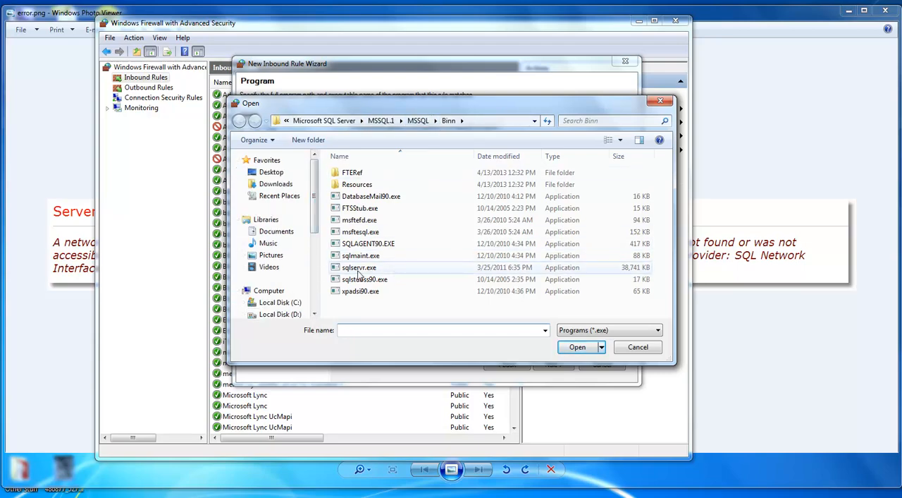
pyautogui.moveTo(359, 268)
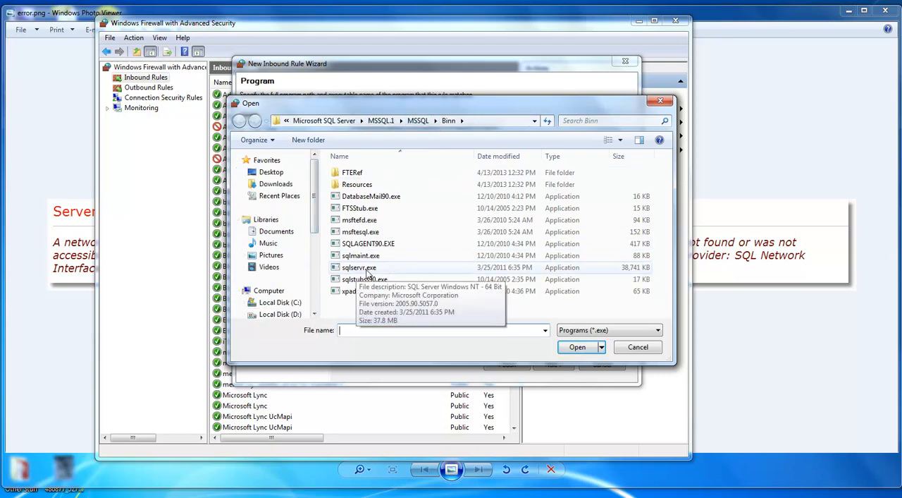
# Choose sqlservr.exe from the SQL Server Binn folder as the rule's program.
pyautogui.click(577, 347)
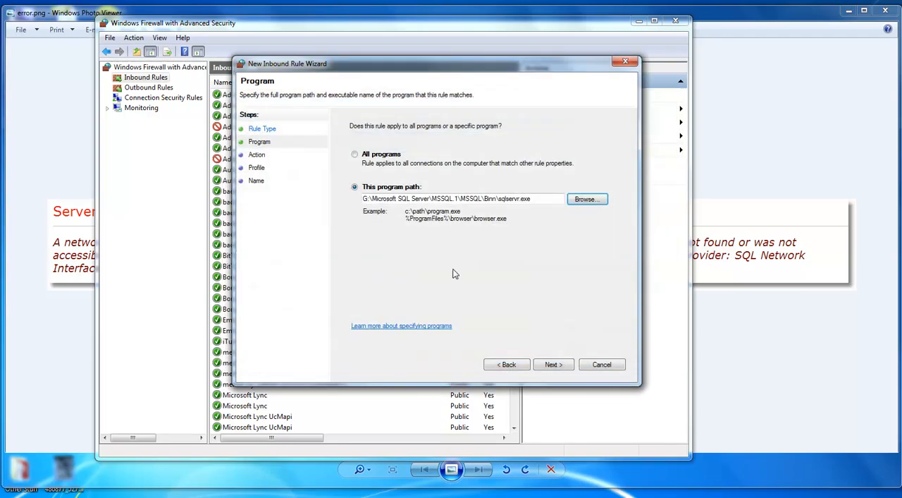
# Allow the connection on Domain and Private networks only and name the rule 'SQL Server'.
pyautogui.click(552, 363)
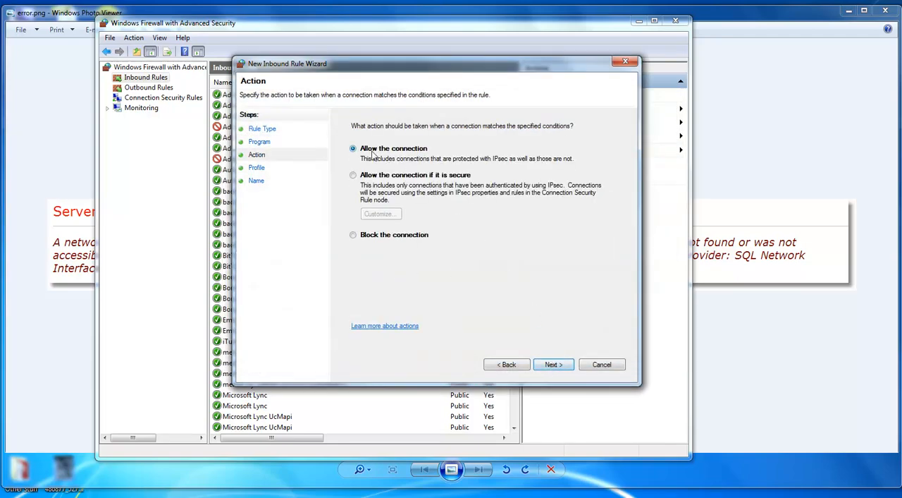
pyautogui.click(553, 364)
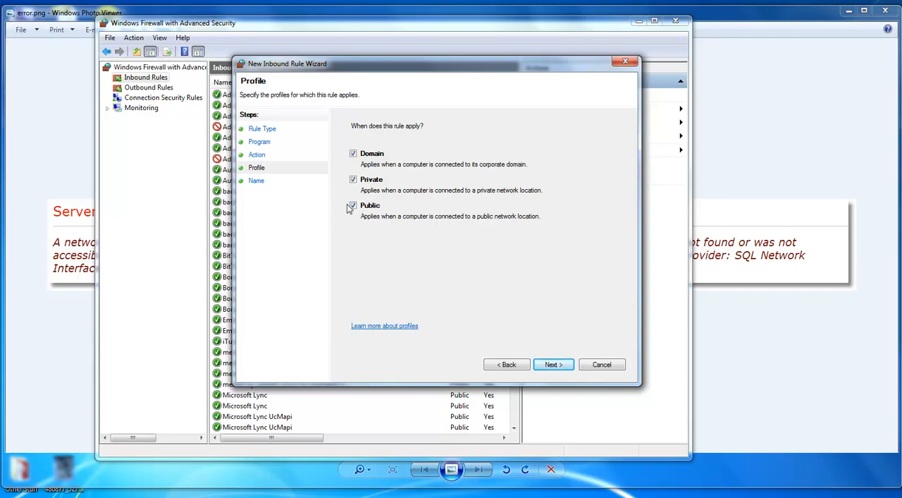
pyautogui.click(352, 205)
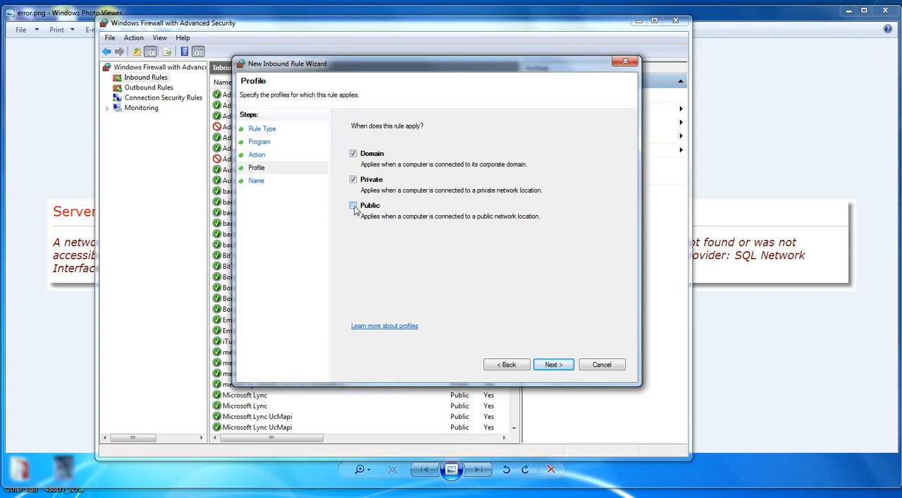
pyautogui.click(353, 206)
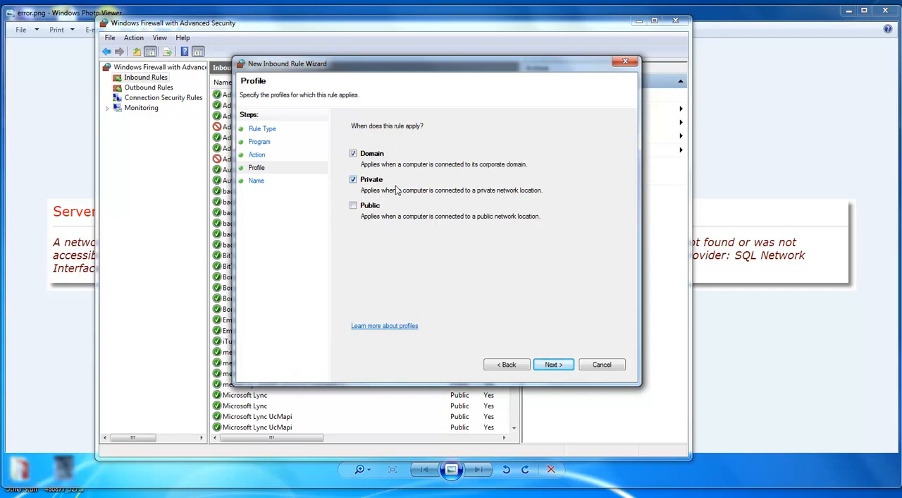
pyautogui.click(553, 364)
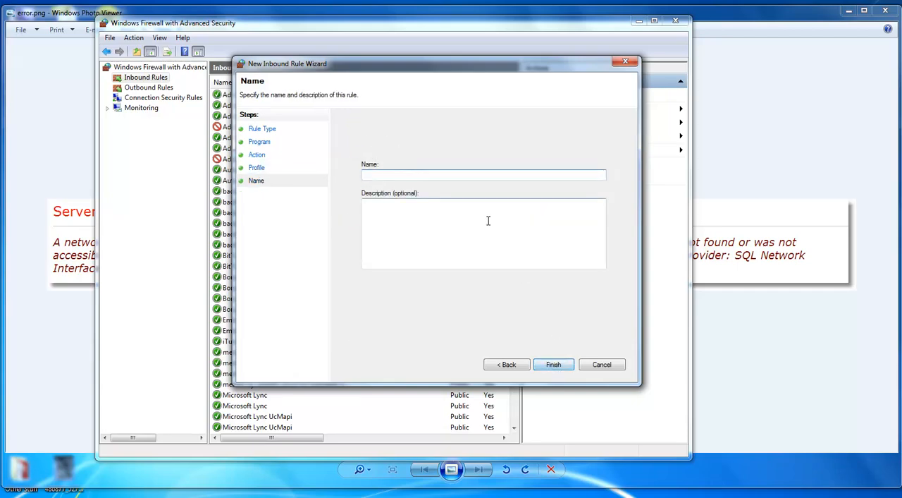
pyautogui.write('SQL Server')
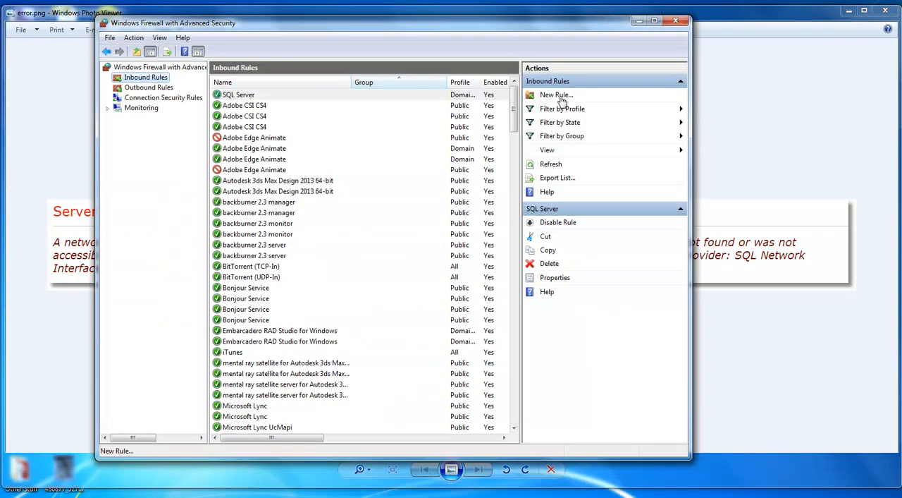
# Begin a new Port rule for UDP specific local port 1434 and continue to its action.
pyautogui.click(555, 94)
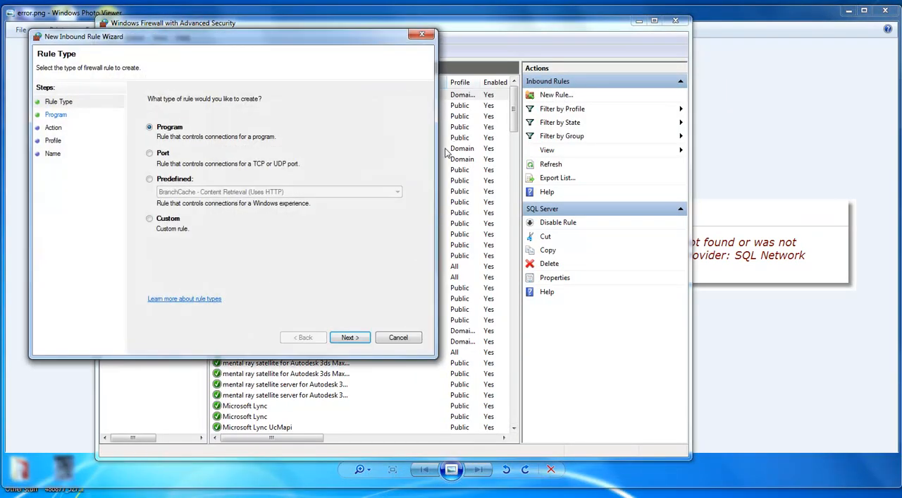
pyautogui.click(373, 175)
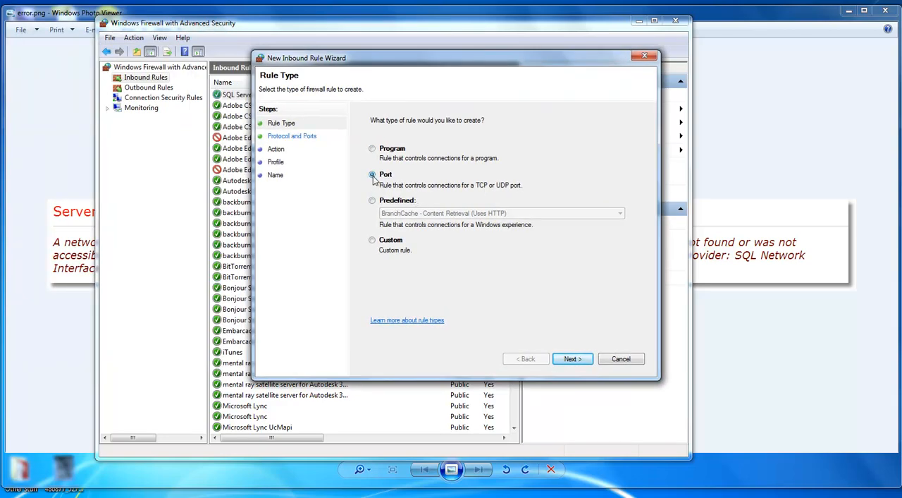
pyautogui.click(573, 358)
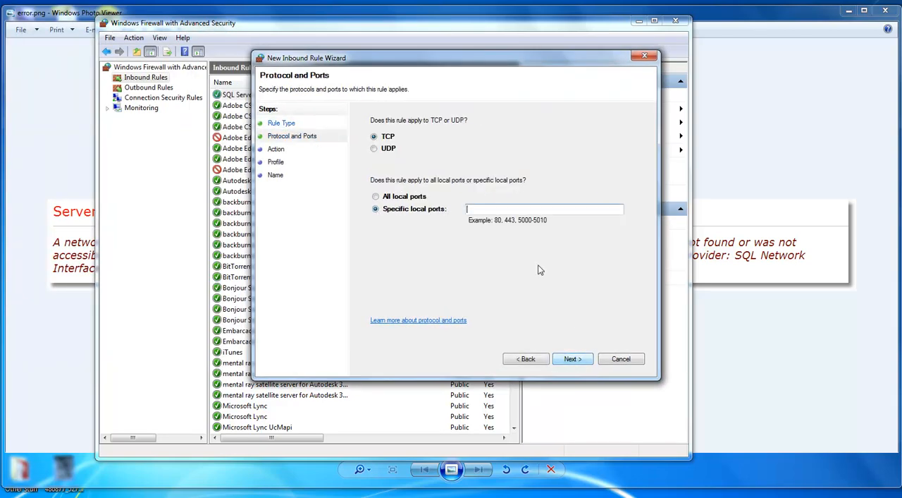
pyautogui.click(374, 148)
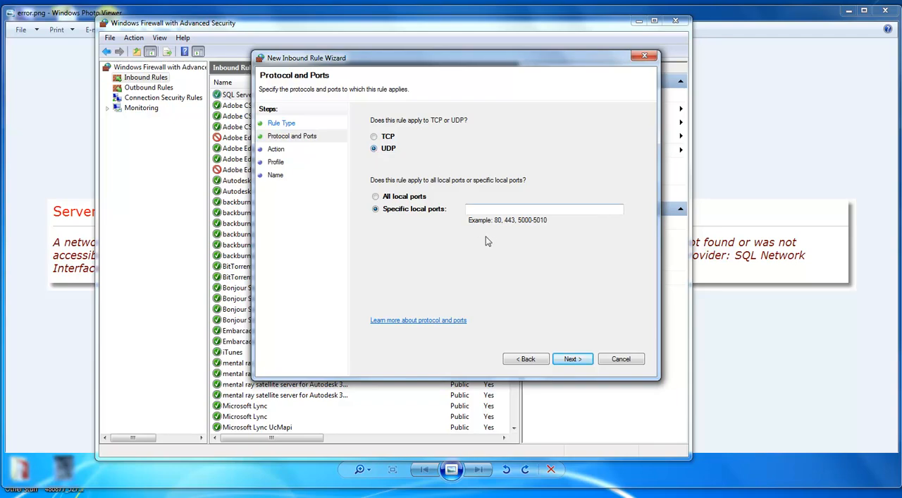
pyautogui.write('1434')
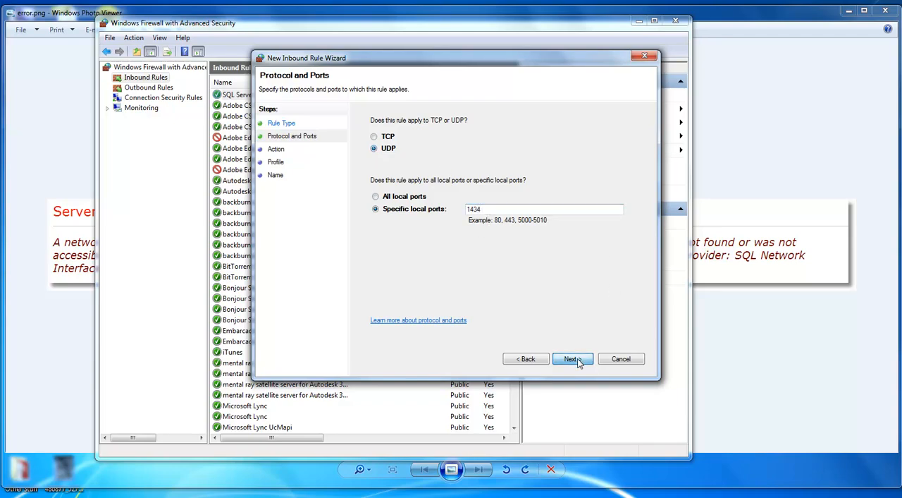
pyautogui.click(569, 358)
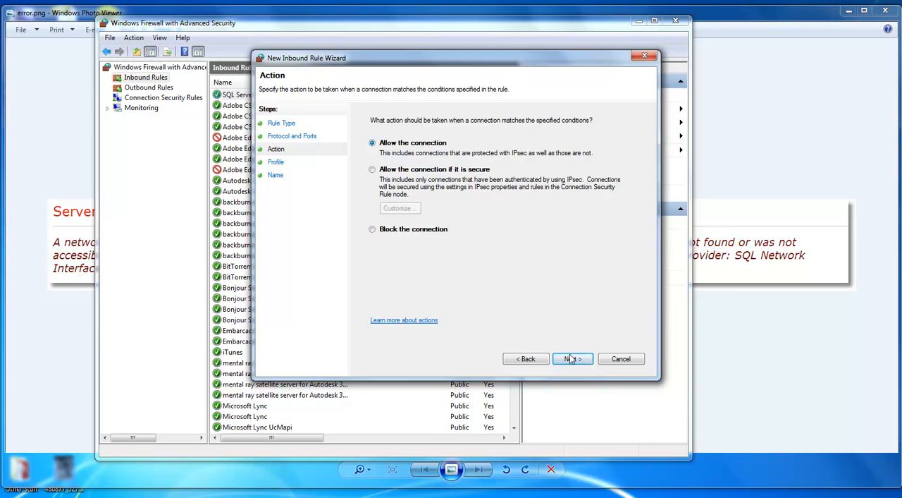
# Allow the connection, exclude Public networks, and finish the rule as 'SQL Server Browser'.
pyautogui.click(572, 358)
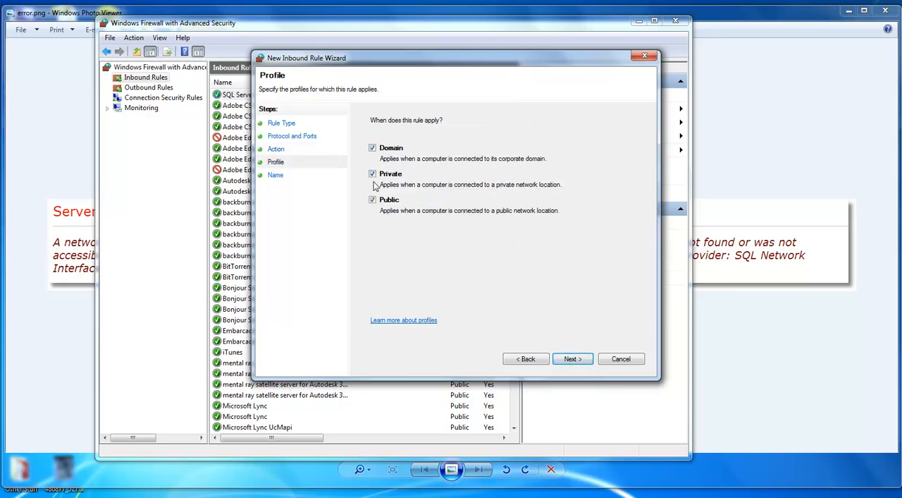
pyautogui.click(373, 200)
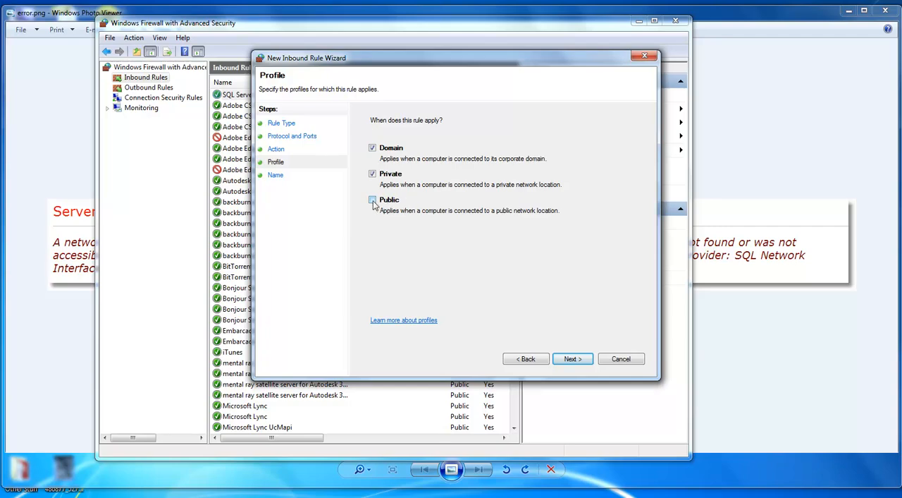
pyautogui.click(372, 201)
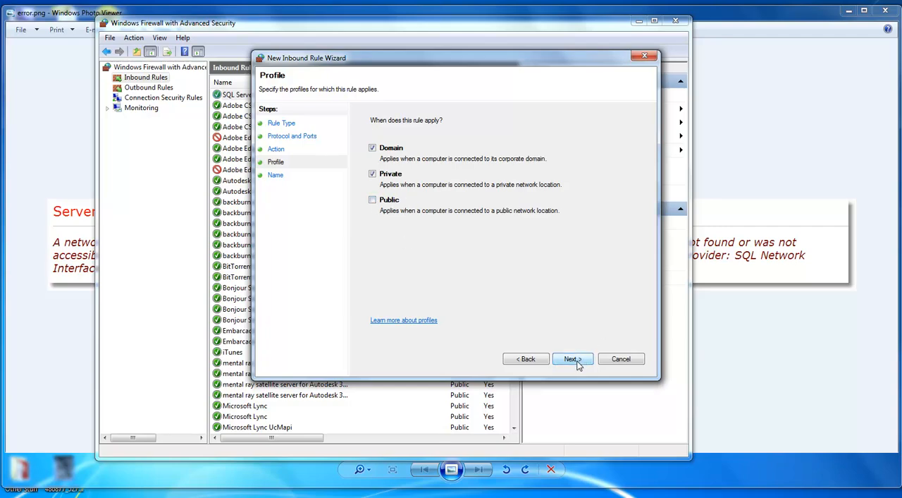
pyautogui.click(572, 358)
pyautogui.write('SQL Server Brows')
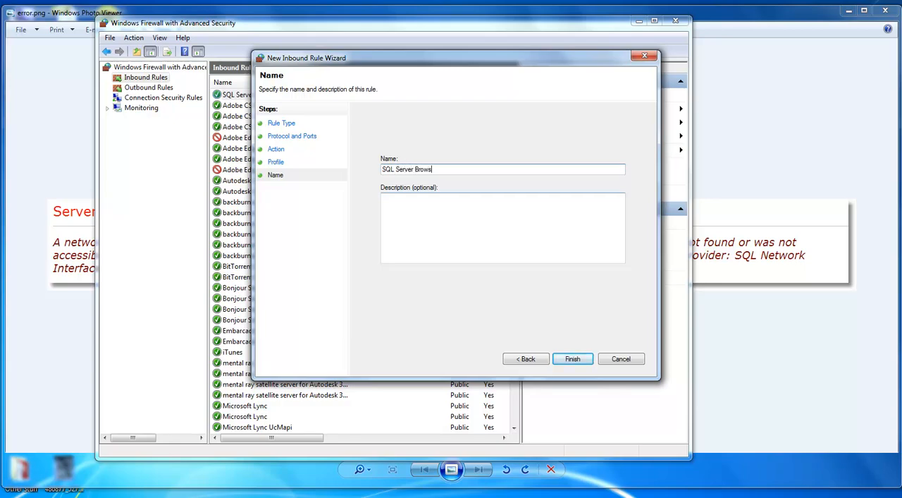
pyautogui.click(572, 358)
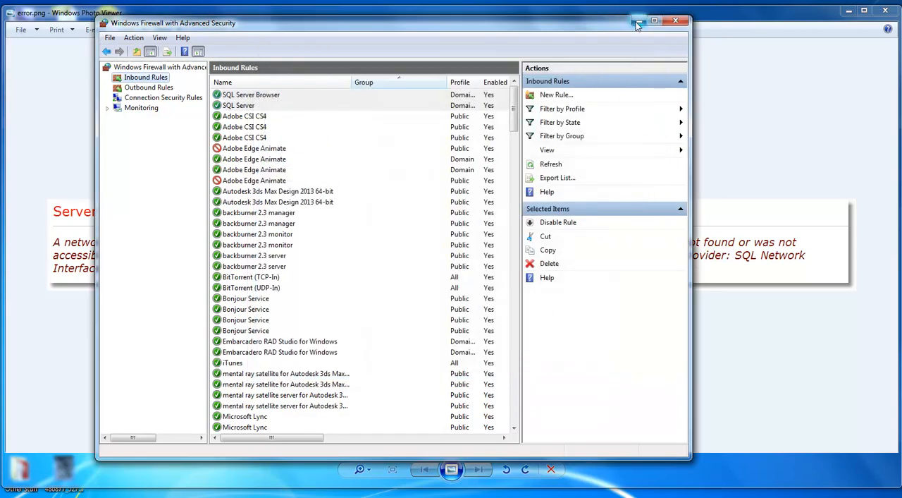
pyautogui.moveTo(638, 21)
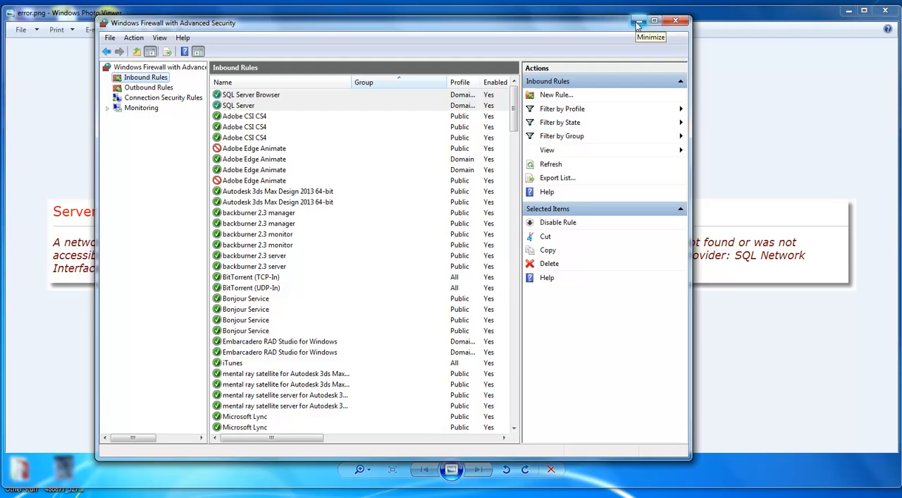